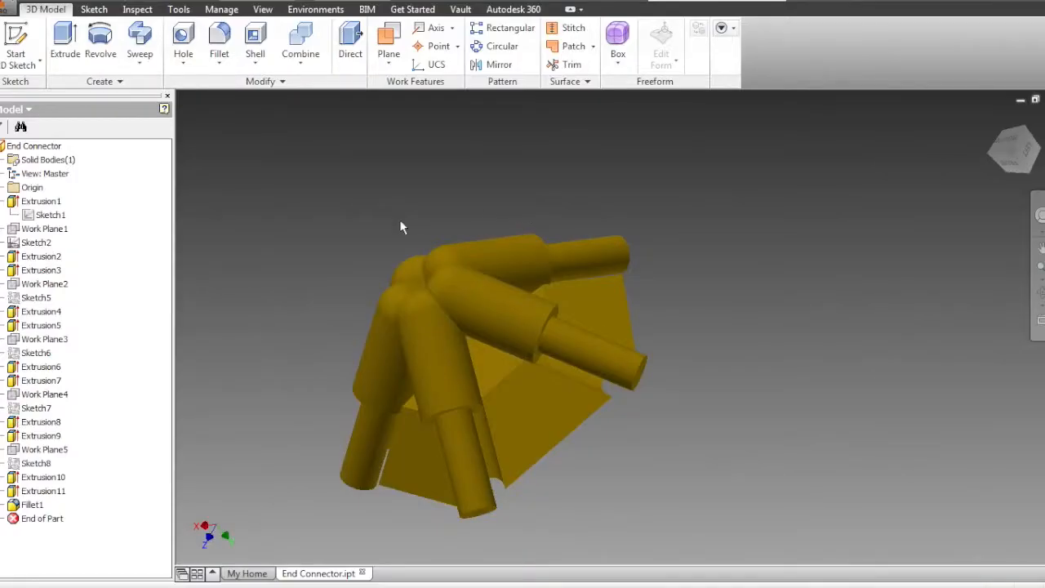
Create a new blank part, Part2, from the Metric Standard (mm).ipt template
{"action": "left_click_drag", "start_coordinate": [400, 227], "coordinate": [504, 218]}
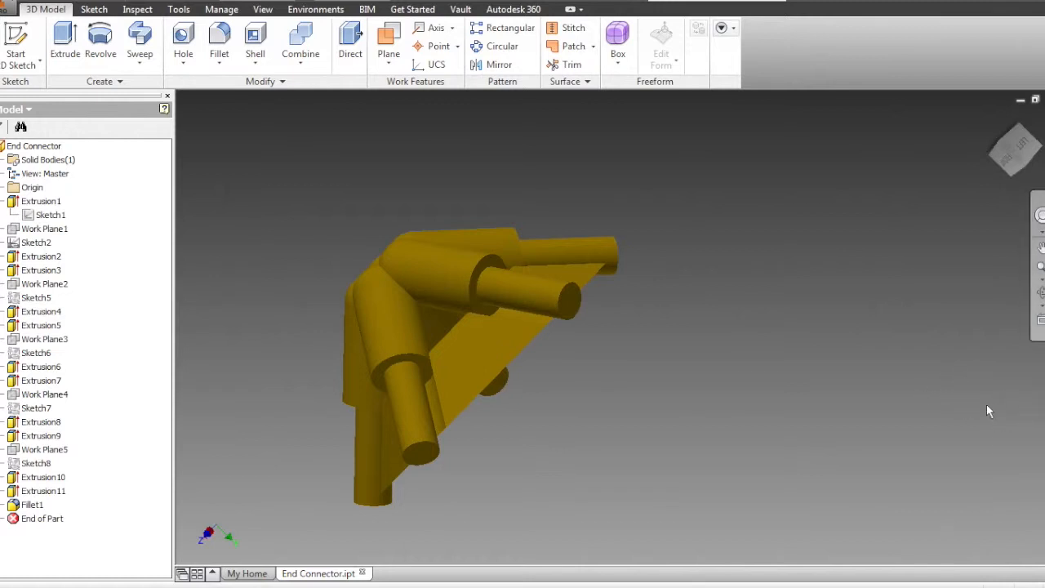
{"action": "mouse_move", "coordinate": [641, 349]}
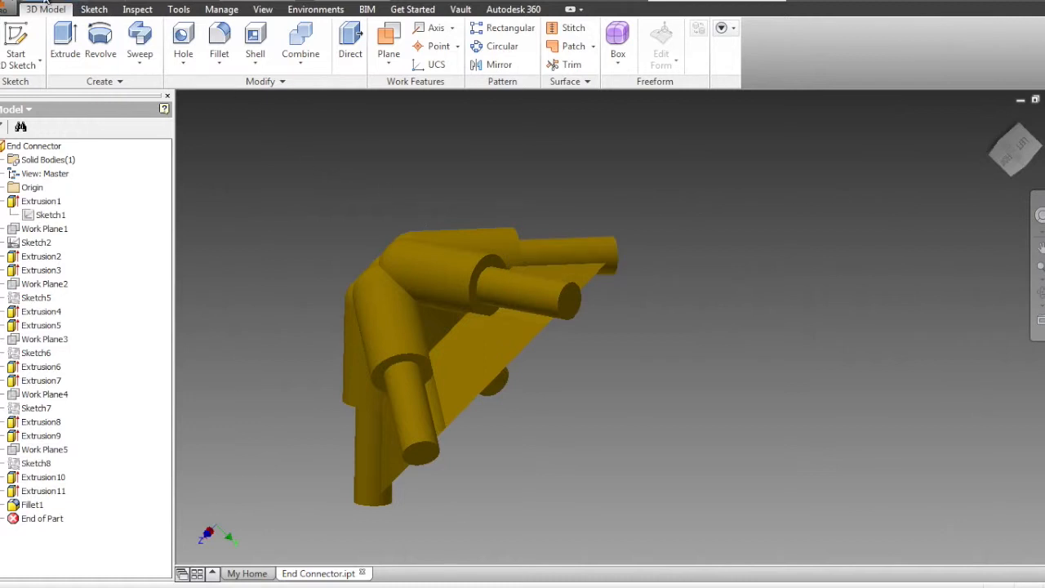
{"action": "left_click", "coordinate": [12, 9]}
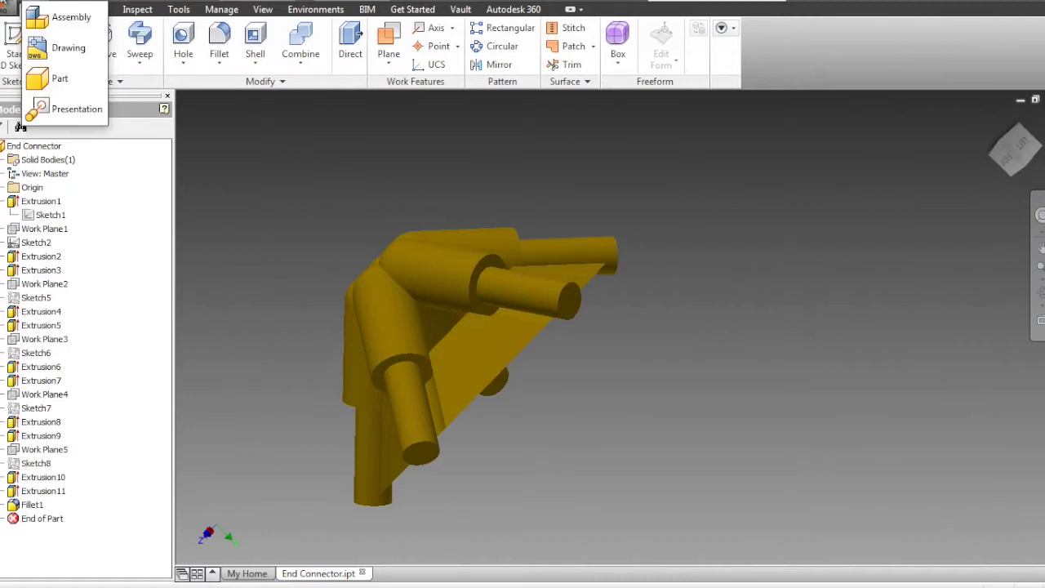
{"action": "left_click", "coordinate": [13, 9]}
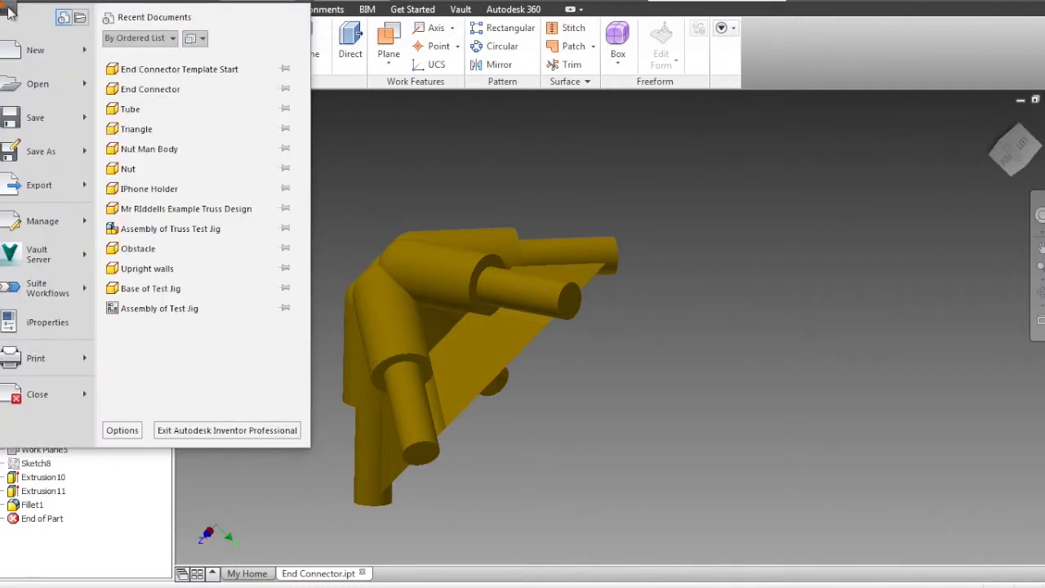
{"action": "left_click", "coordinate": [35, 50]}
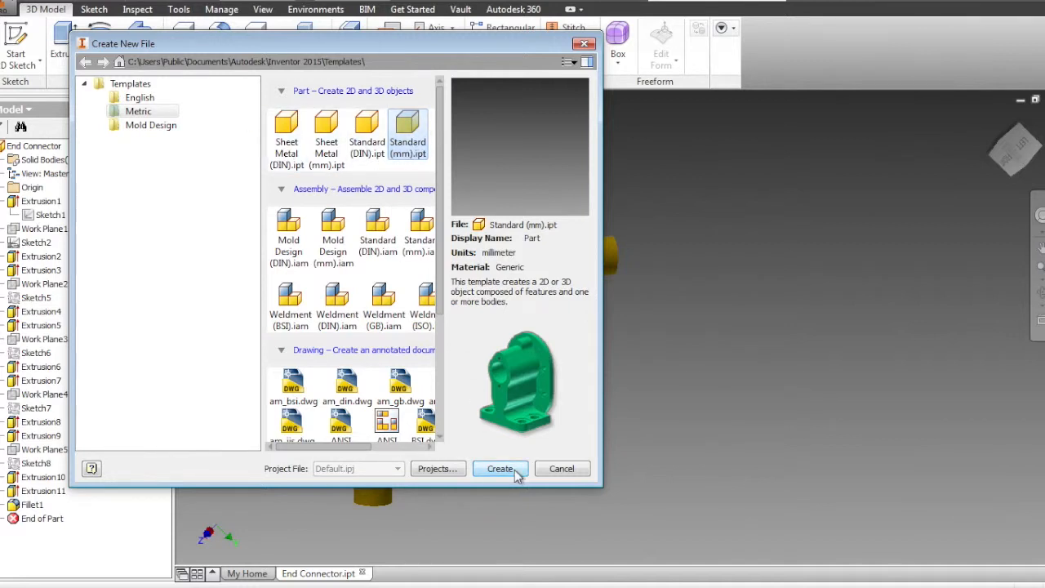
{"action": "left_click", "coordinate": [499, 468]}
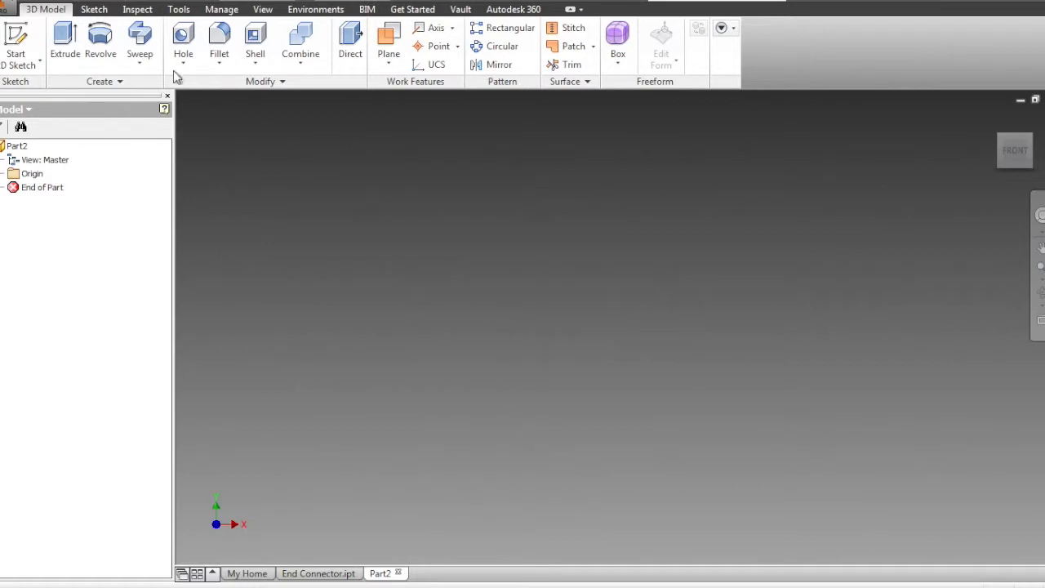
Start Sketch1 on the part's XZ origin plane, viewed from the Home angle
{"action": "left_click", "coordinate": [18, 41]}
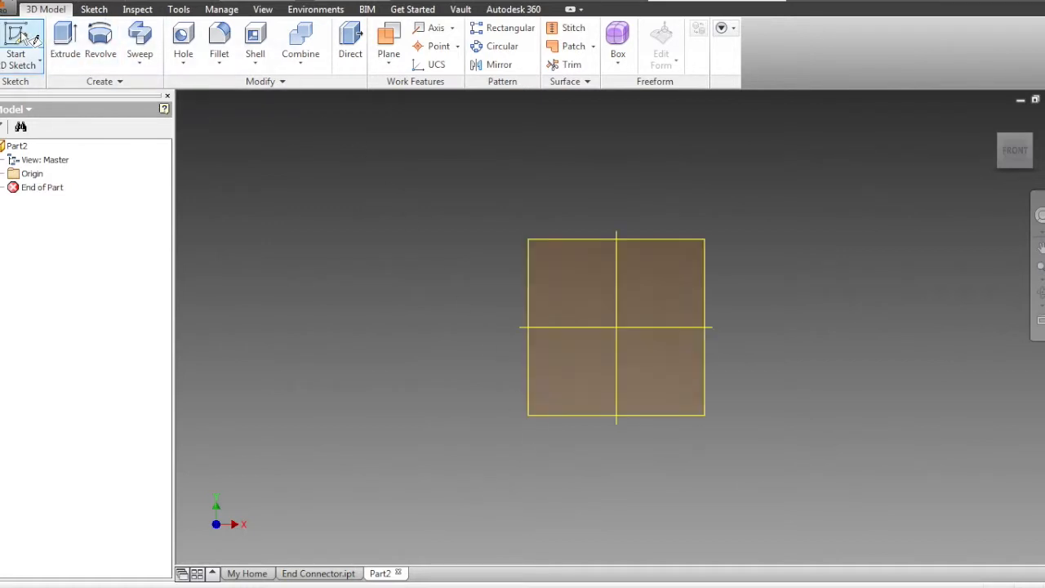
{"action": "left_click", "coordinate": [16, 40]}
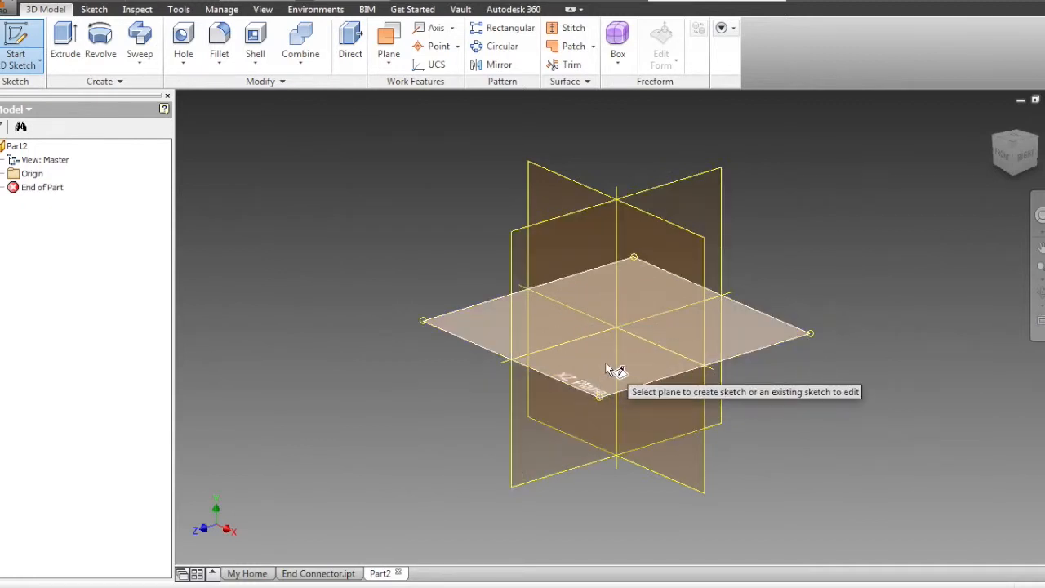
{"action": "left_click", "coordinate": [636, 327]}
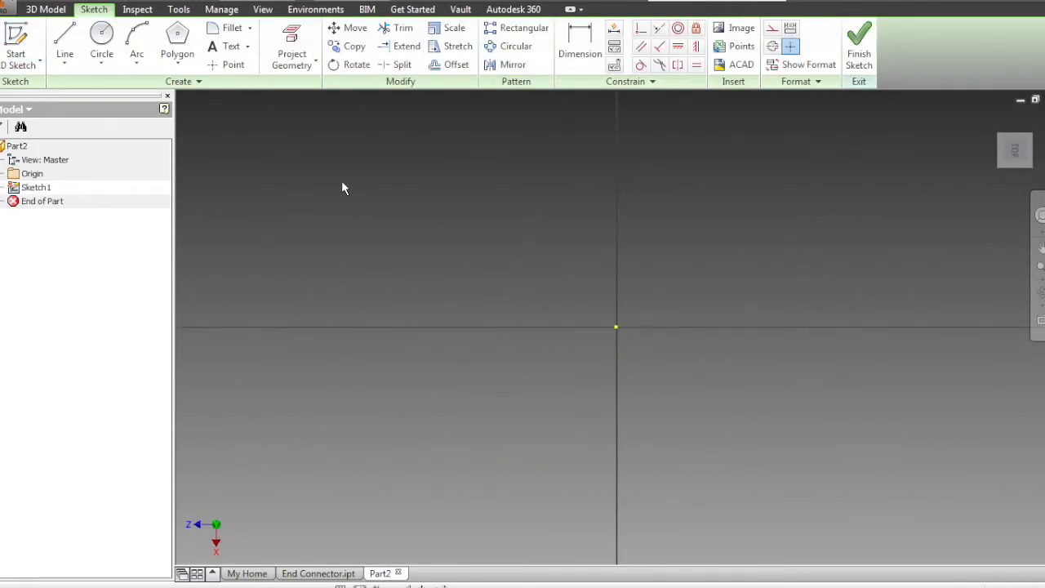
{"action": "left_click", "coordinate": [101, 41]}
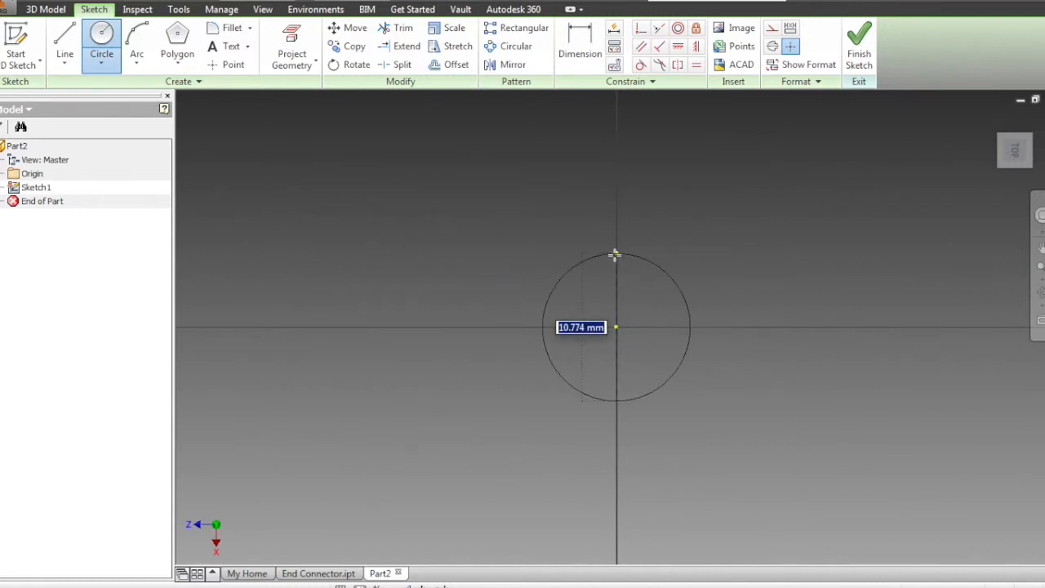
Draw concentric circles of 25 mm and 15 mm diameter at the origin
{"action": "type", "text": "25"}
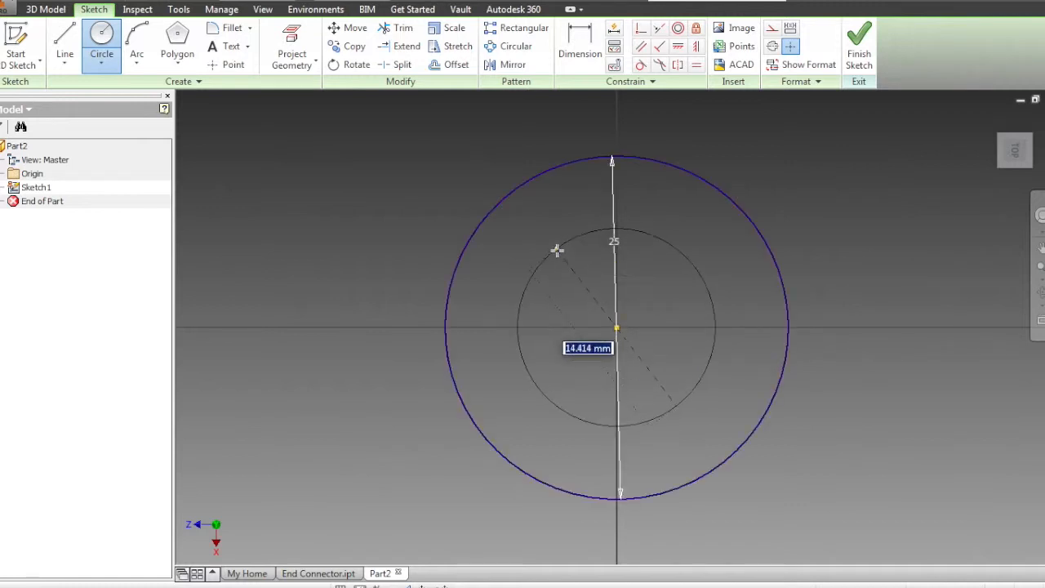
{"action": "type", "text": "15"}
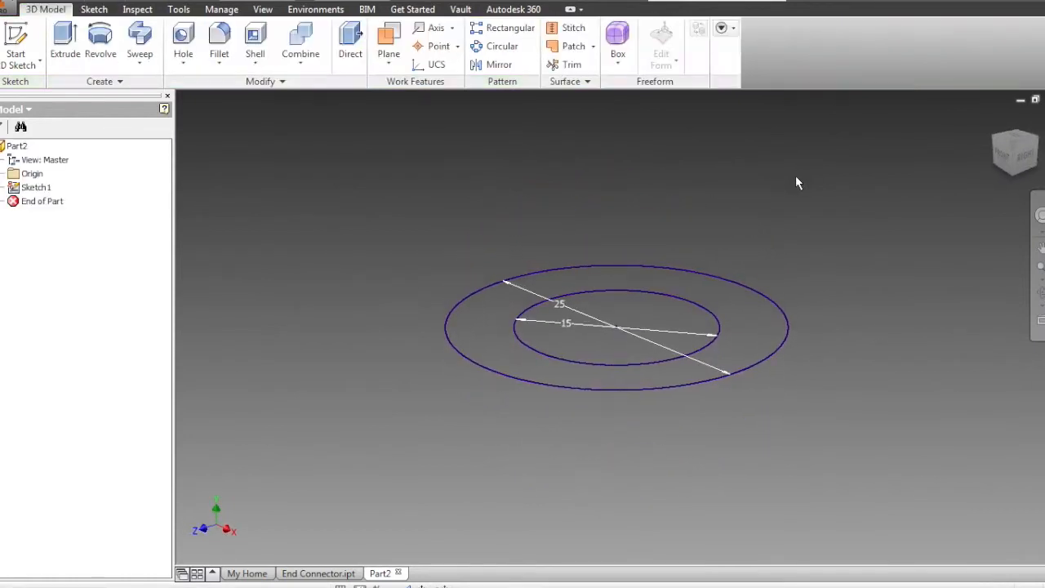
Extrude the ring profile 1000 mm, creating the tube Extrusion1
{"action": "left_click", "coordinate": [65, 41]}
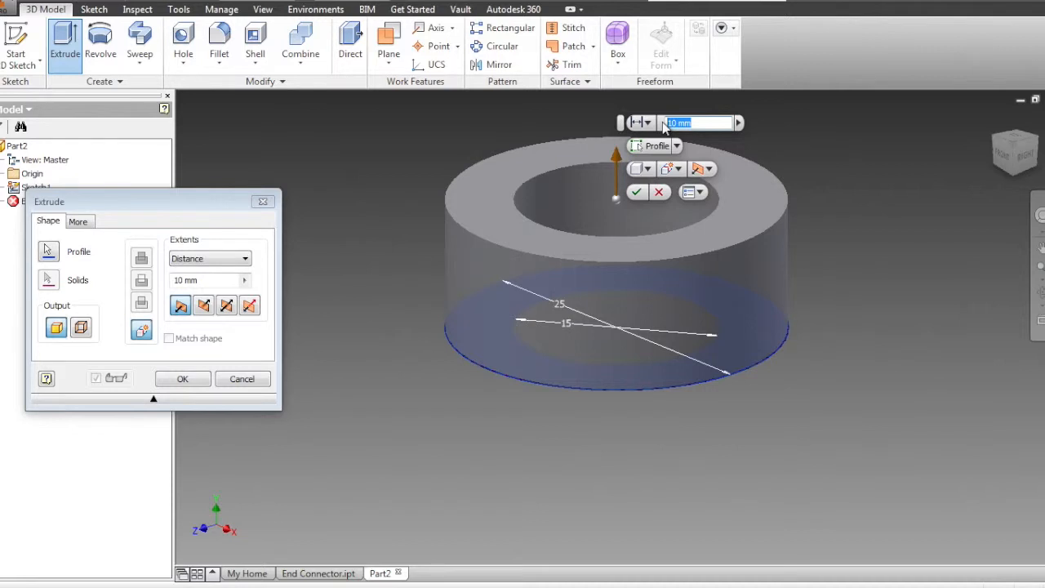
{"action": "type", "text": "1000"}
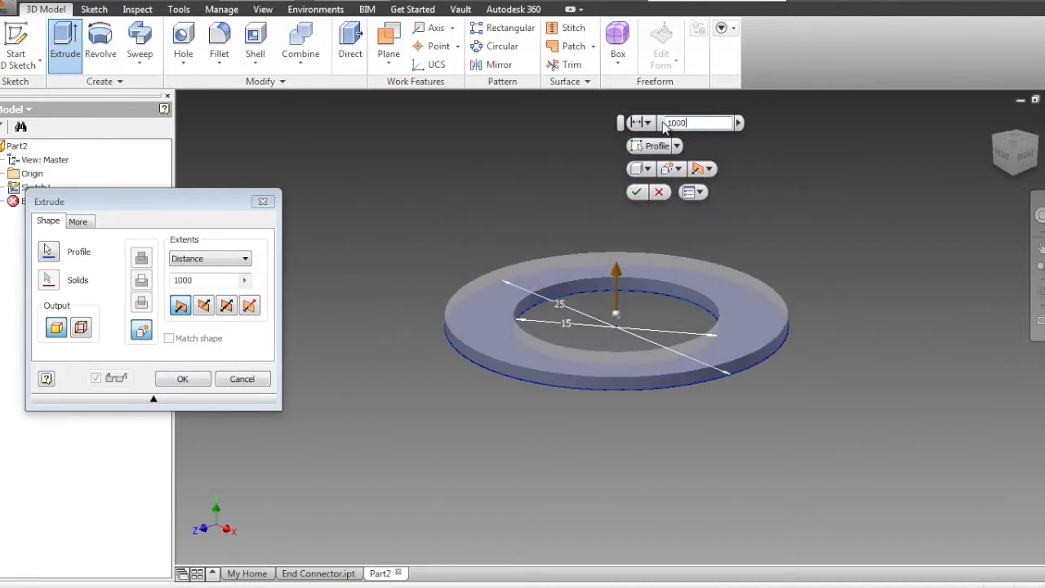
{"action": "left_click", "coordinate": [182, 378]}
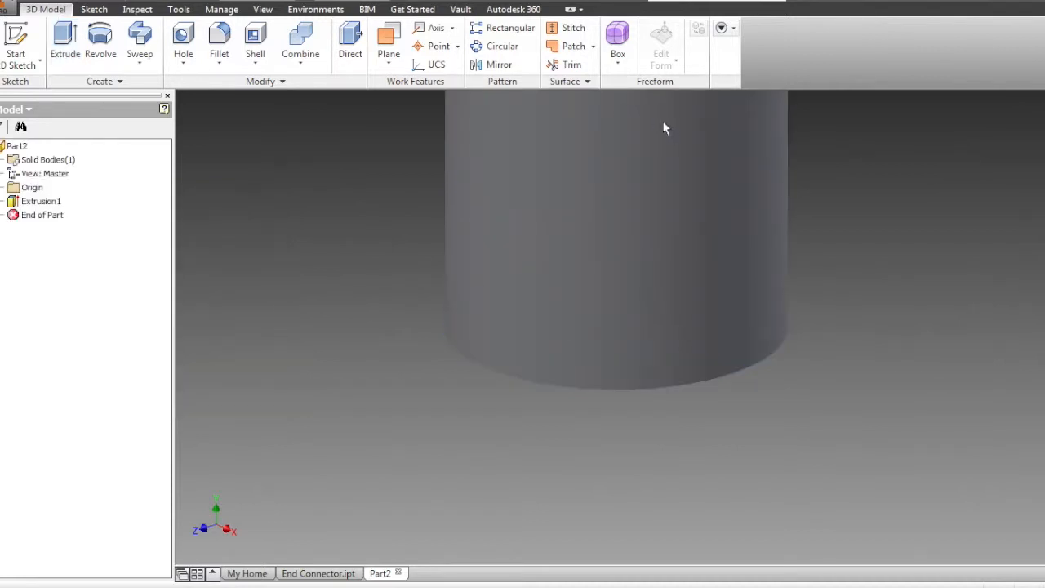